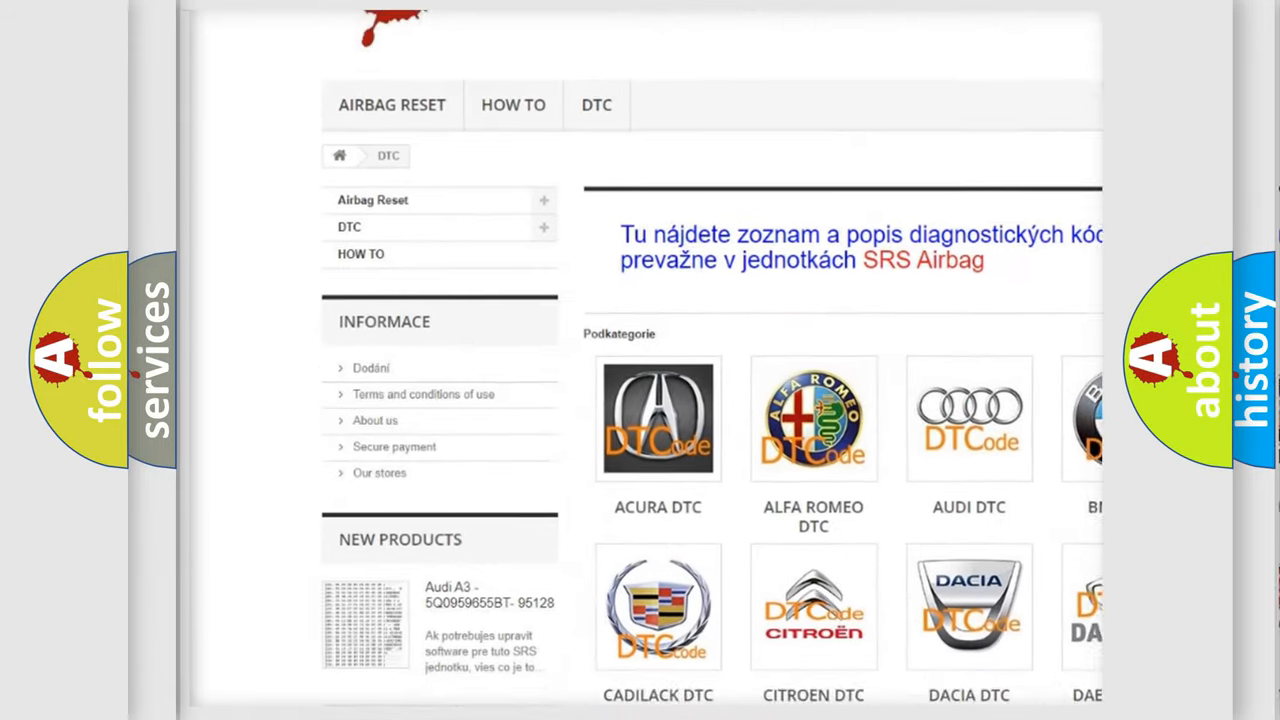
pyautogui.scroll(-3)
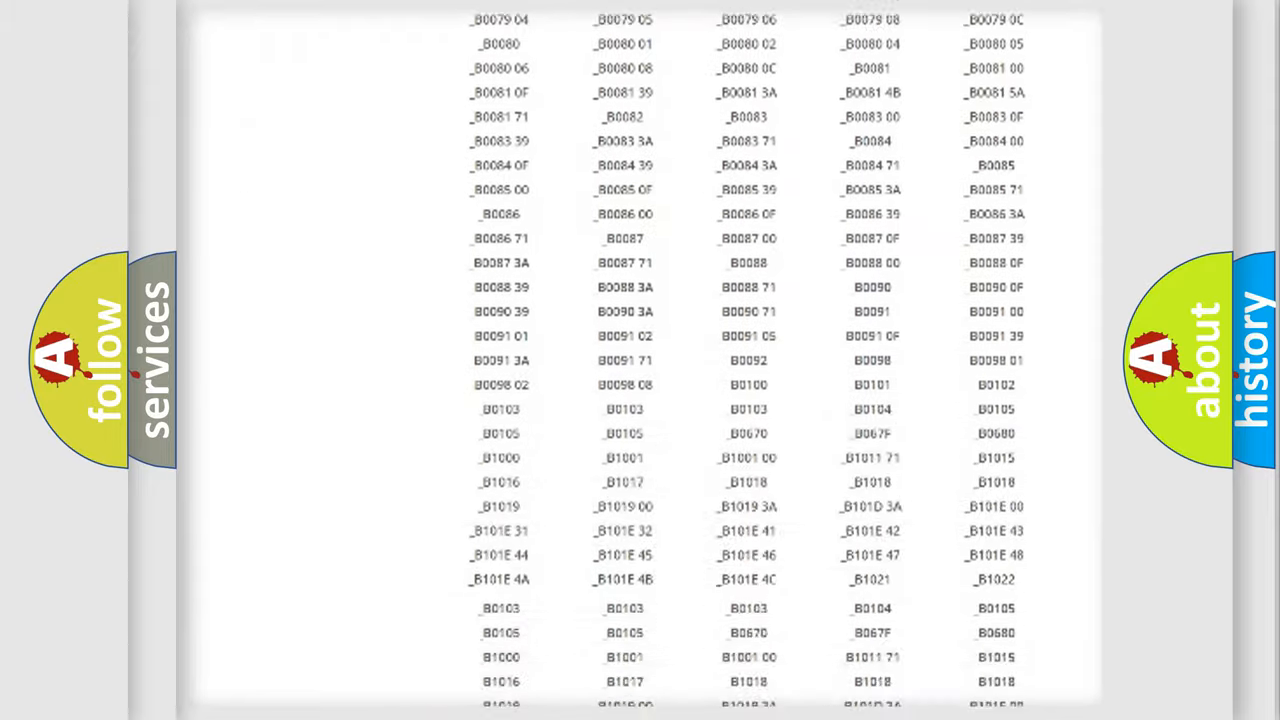
pyautogui.scroll(3)
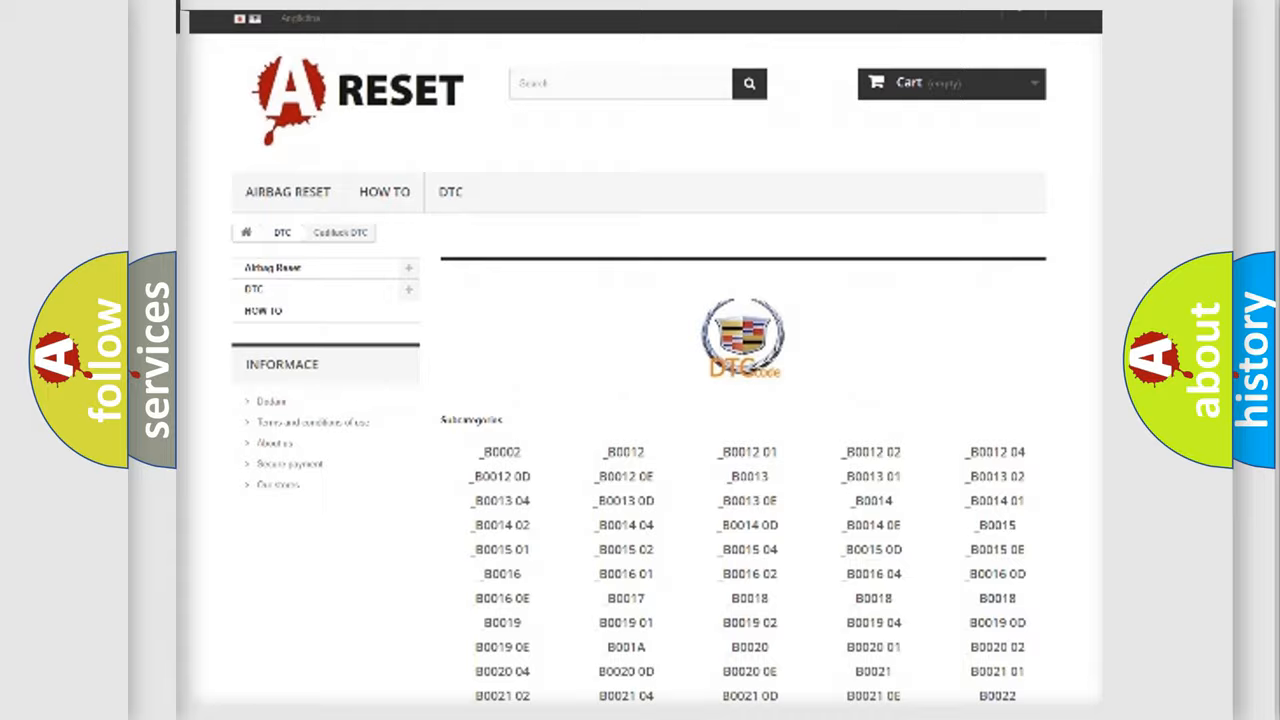